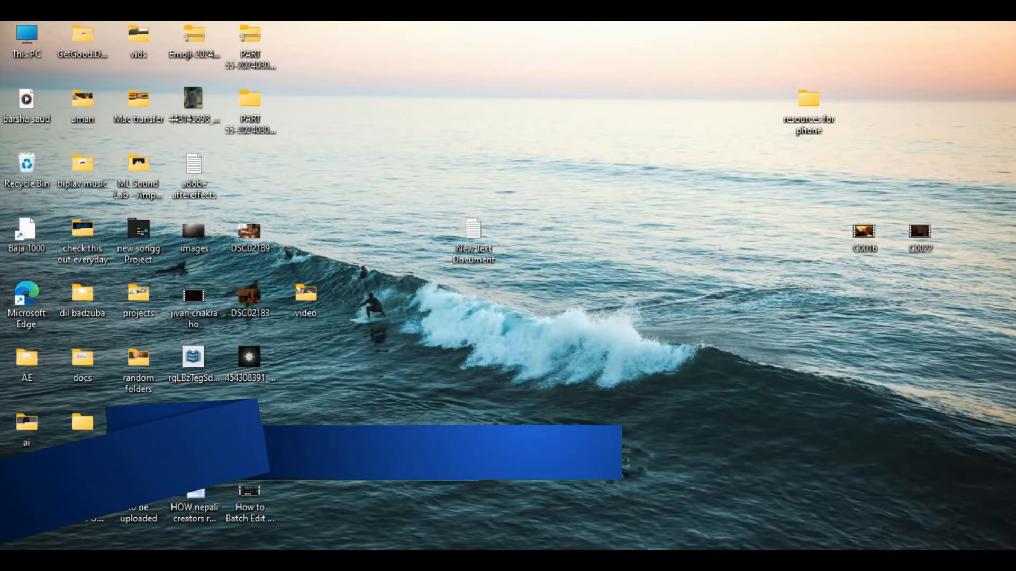
- Launch CapCut from the desktop to reach the home screen with the project list
{"action": "left_click", "coordinate": [466, 453]}
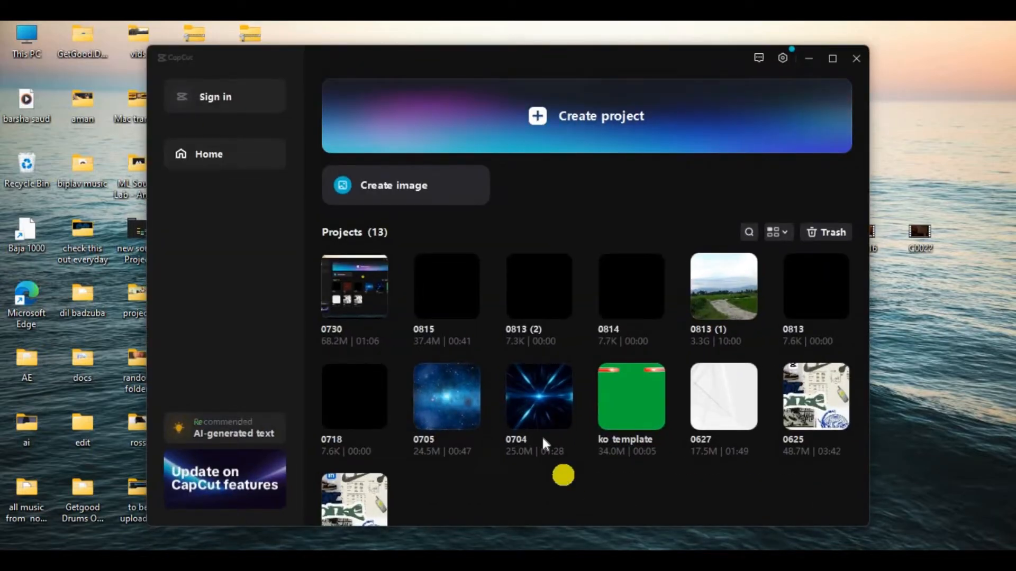
{"action": "mouse_move", "coordinate": [395, 267]}
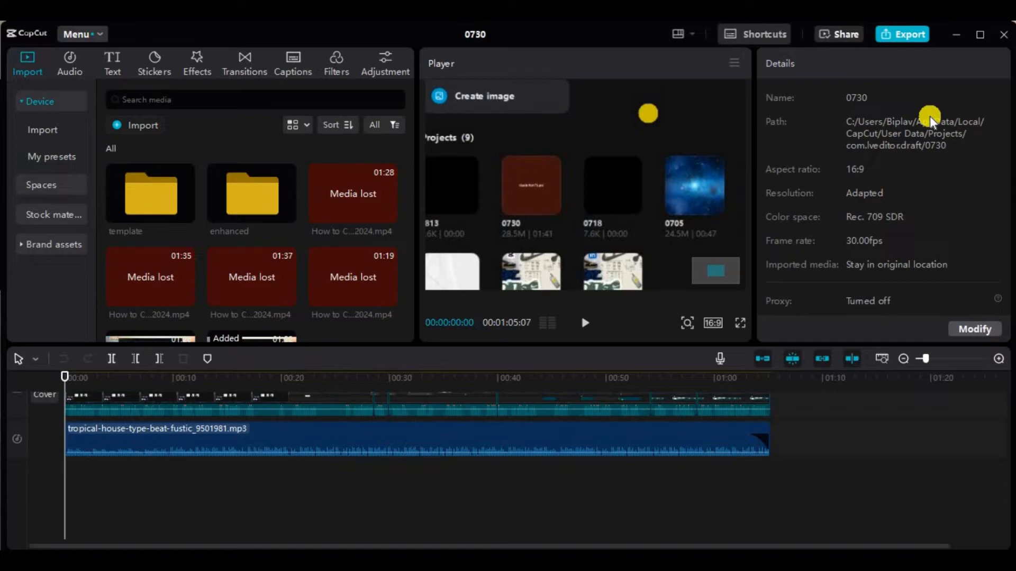
{"action": "mouse_move", "coordinate": [919, 47]}
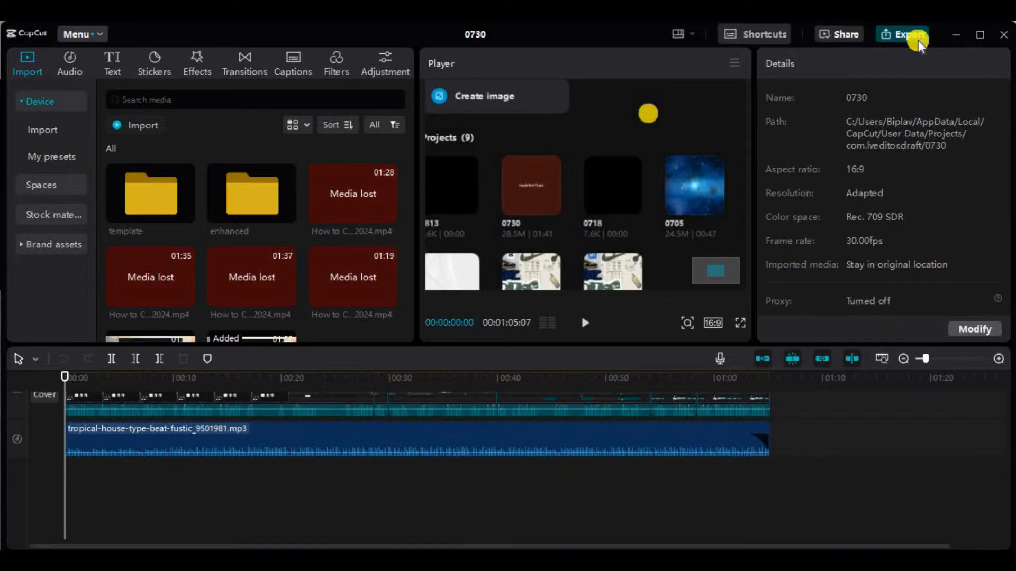
- Show the export settings for 0730: 1080p, H.264, mp4, 30fps
{"action": "left_click", "coordinate": [905, 34]}
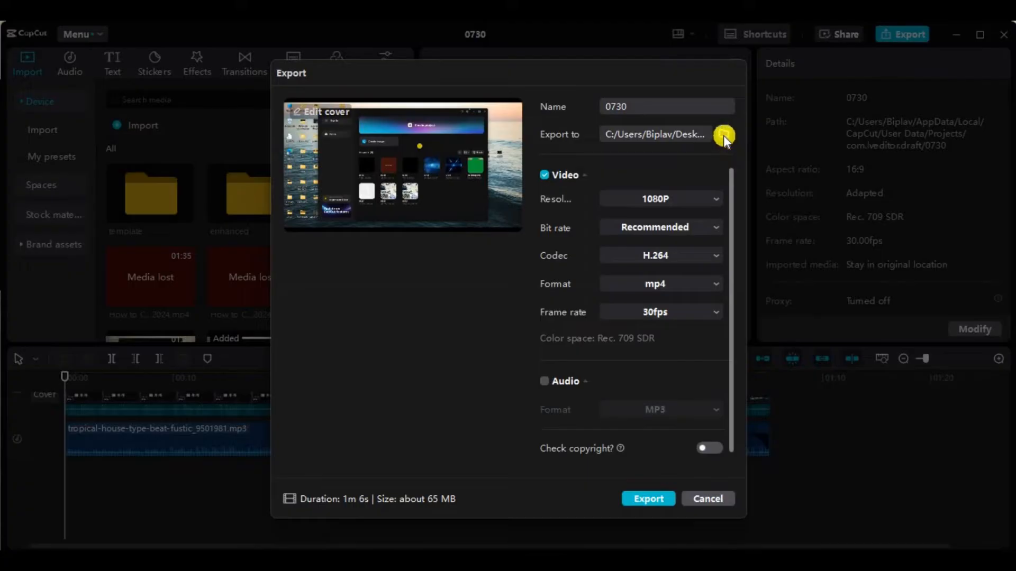
- Set the export destination to the new folder on the Desktop
{"action": "left_click", "coordinate": [723, 135]}
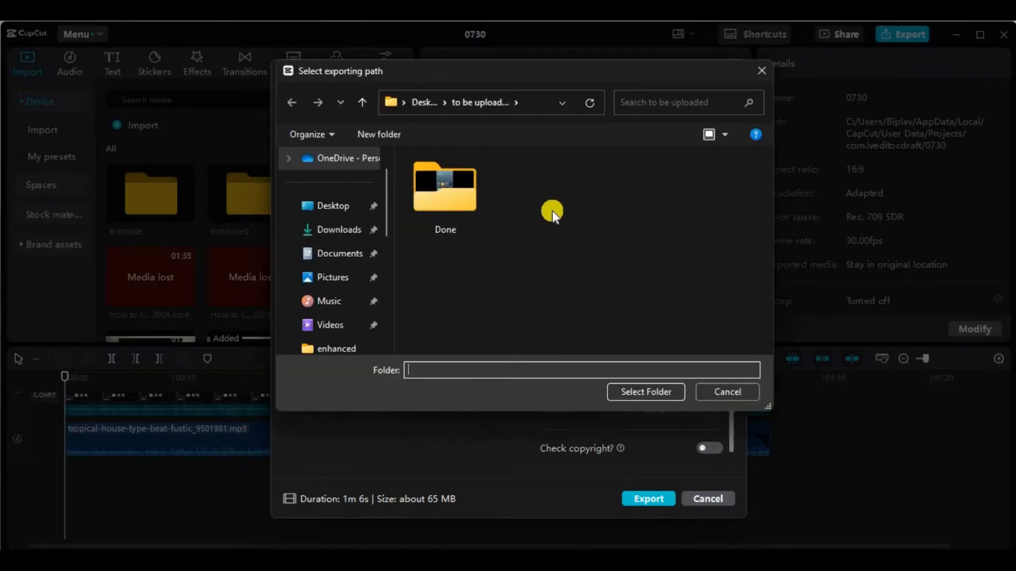
{"action": "mouse_move", "coordinate": [505, 231]}
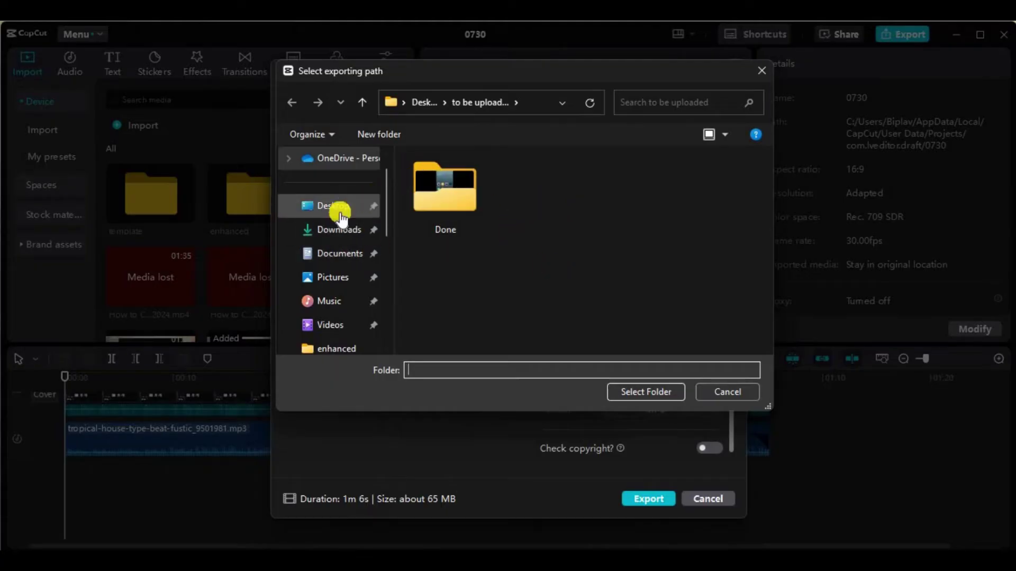
{"action": "left_click", "coordinate": [330, 205]}
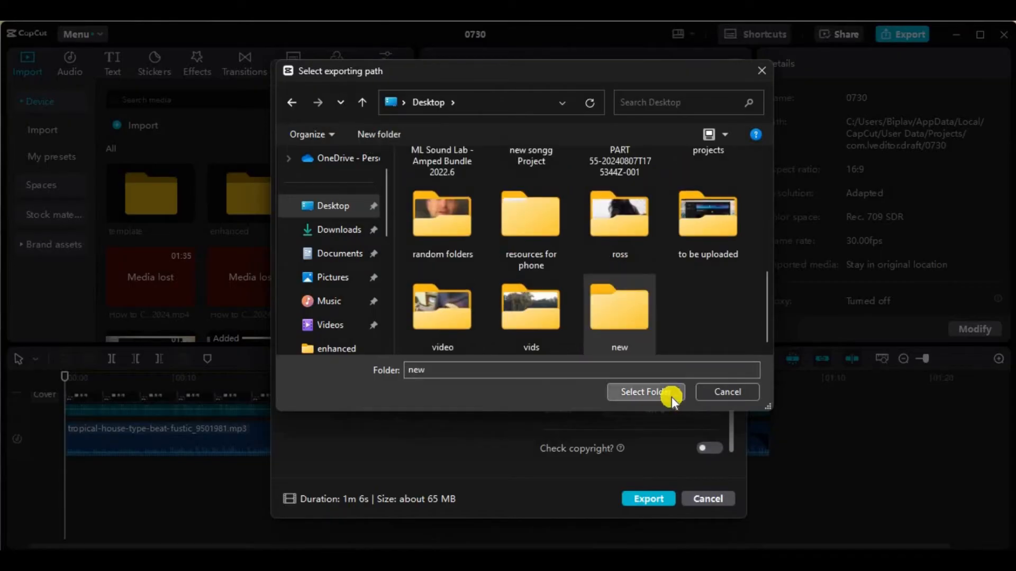
{"action": "left_click", "coordinate": [645, 392]}
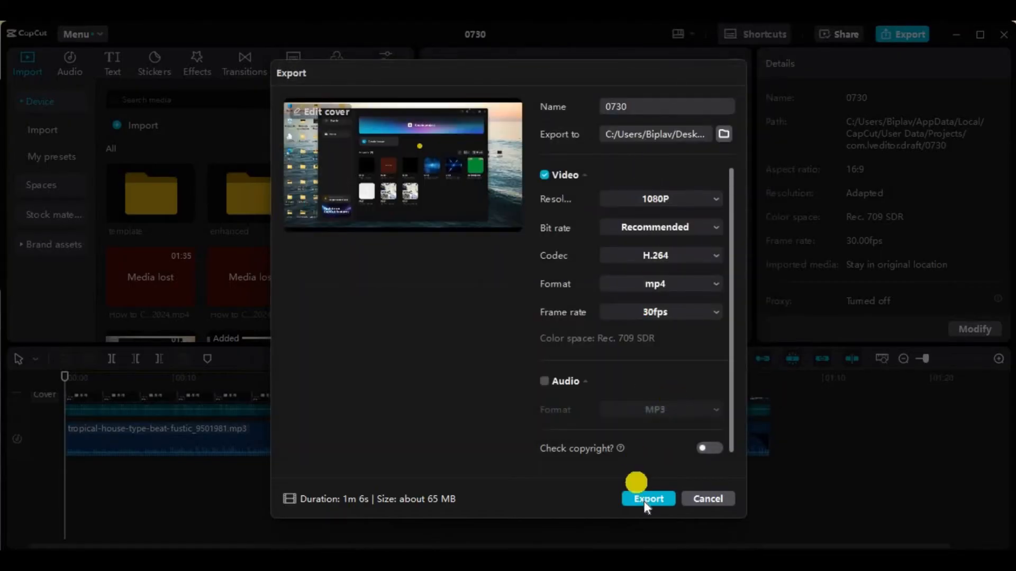
- Export 0730 as a 1080p mp4 and dismiss the share prompt
{"action": "left_click", "coordinate": [648, 500]}
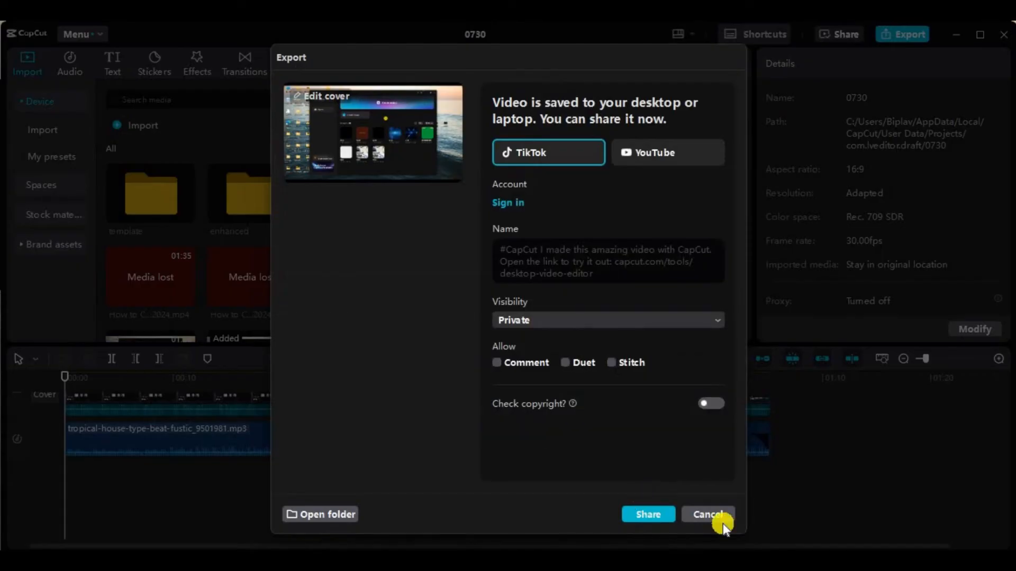
{"action": "left_click", "coordinate": [708, 514]}
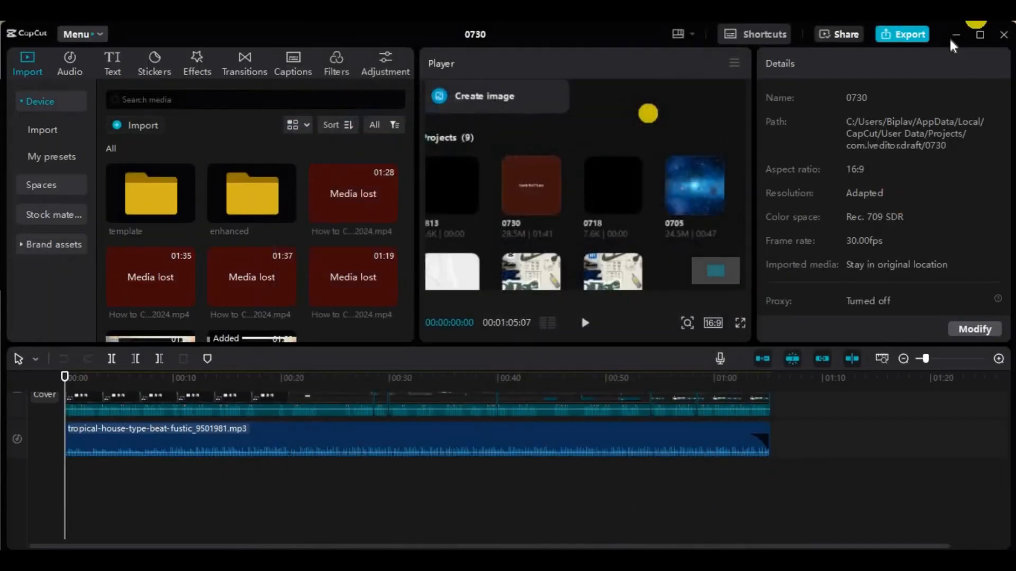
- Minimize CapCut and play the exported 0730 video from the Desktop's new folder
{"action": "left_click", "coordinate": [954, 33]}
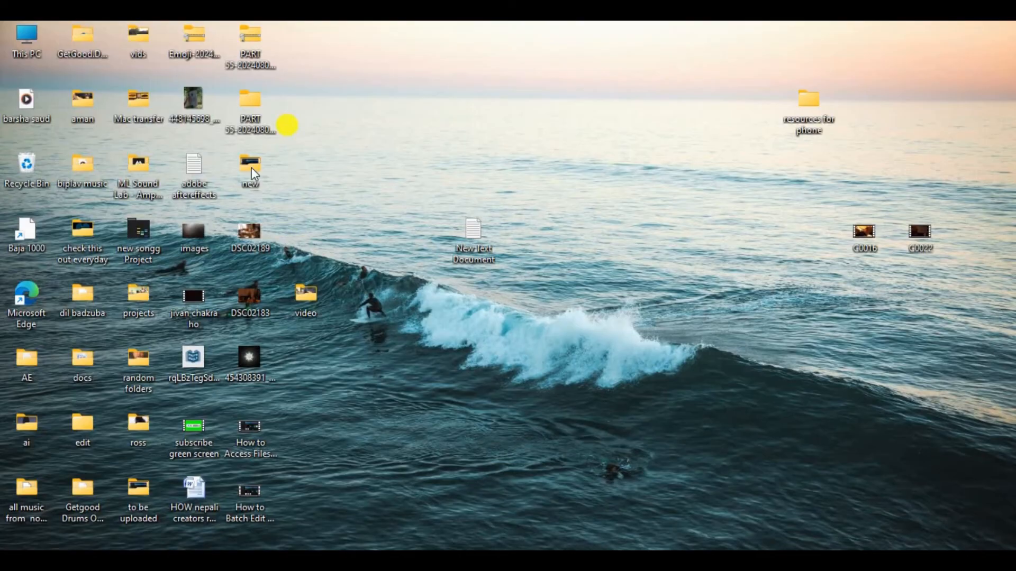
{"action": "double_click", "coordinate": [250, 165]}
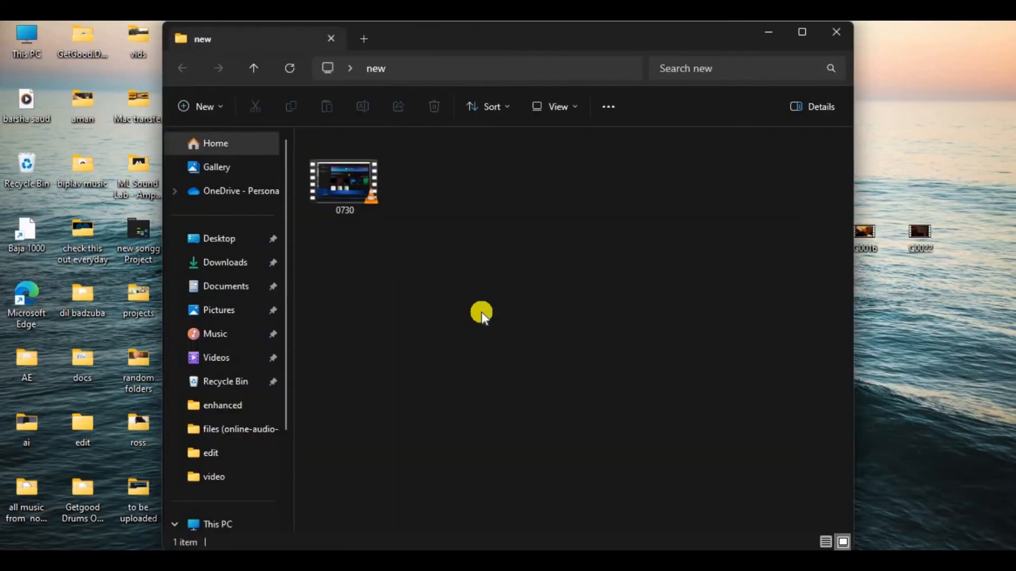
{"action": "double_click", "coordinate": [344, 182]}
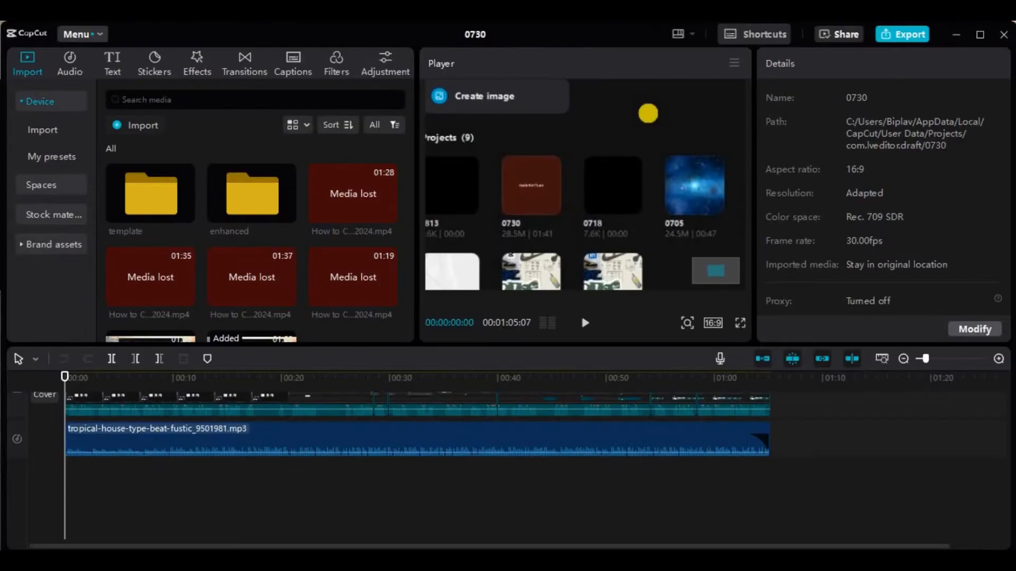